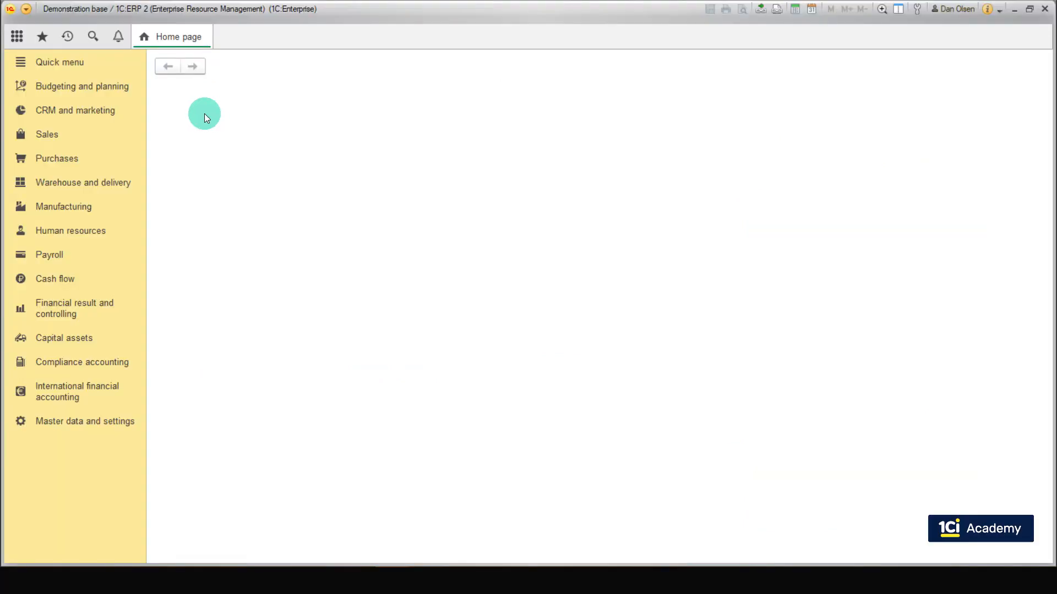
Start a new planning scenario from Budgeting and planning > Settings and catalogs > Planning scenarios
left_click(82, 86)
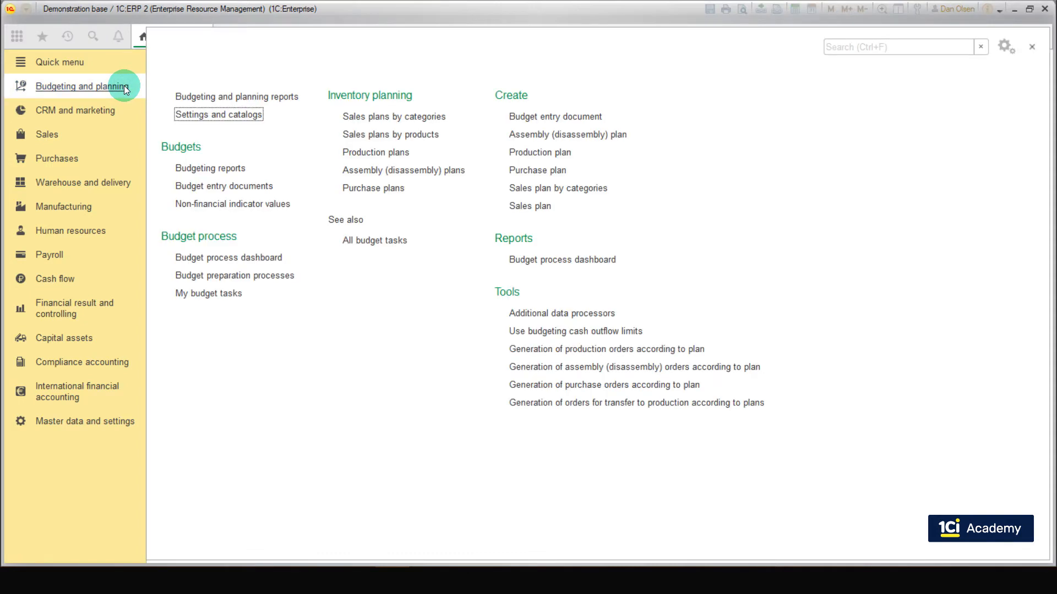
left_click(218, 113)
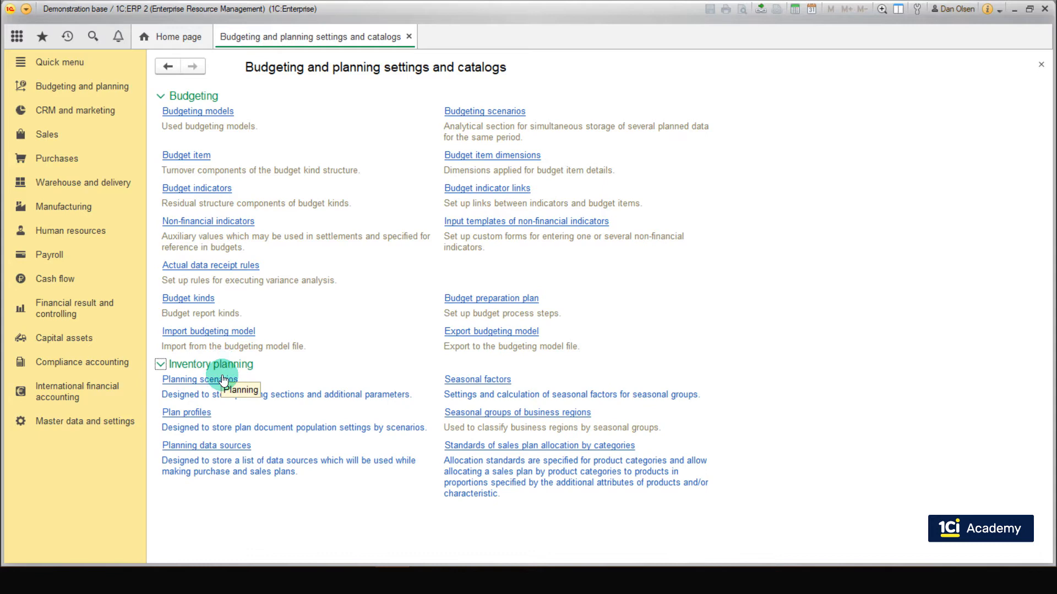
left_click(196, 379)
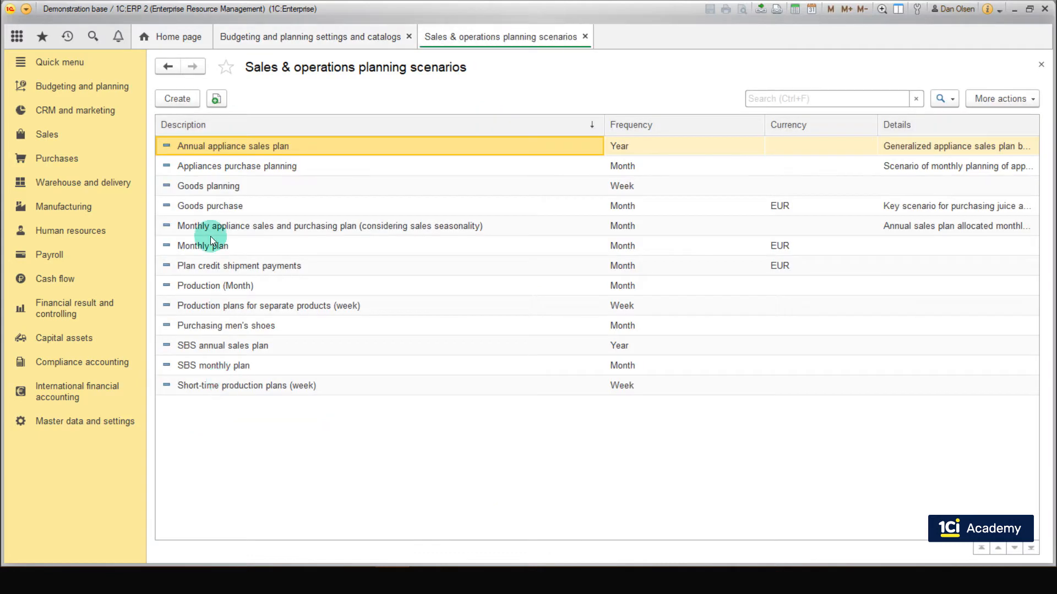
left_click(176, 97)
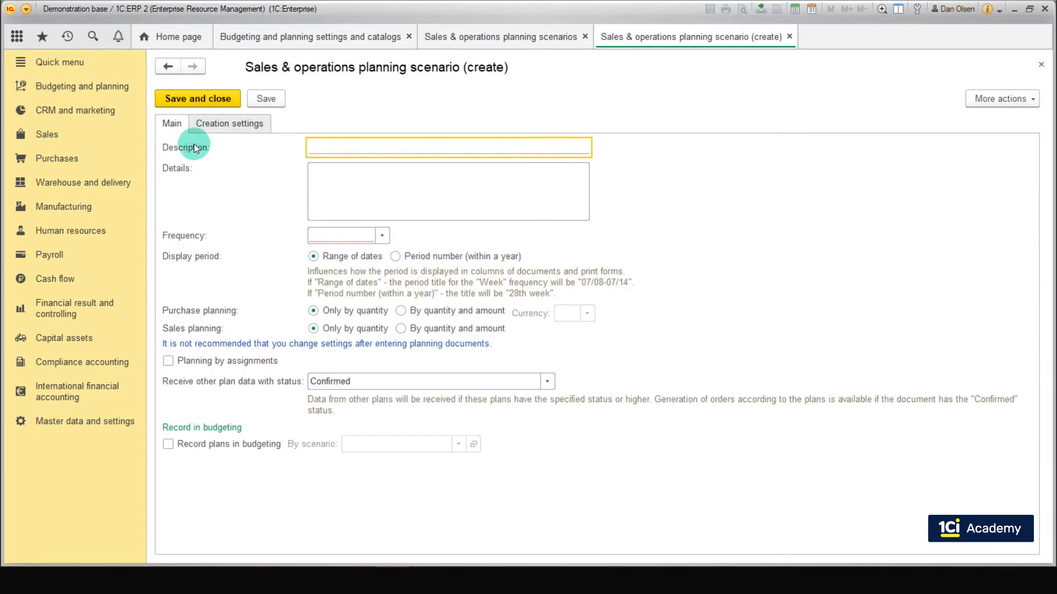
Set the scenario description to 'Production (Month)' with Month frequency
type("Production (Month)")
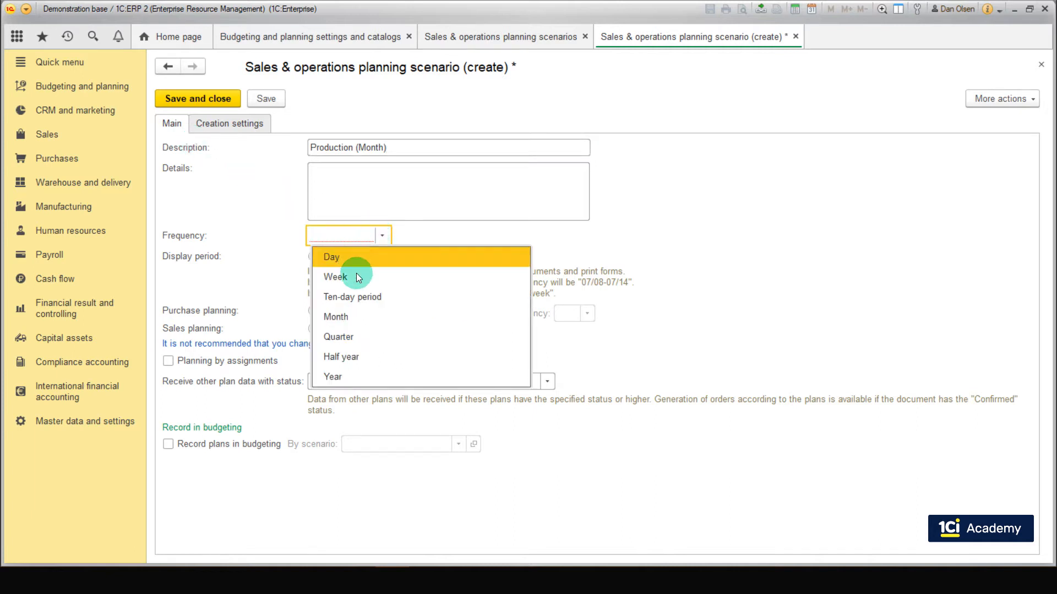
left_click(334, 317)
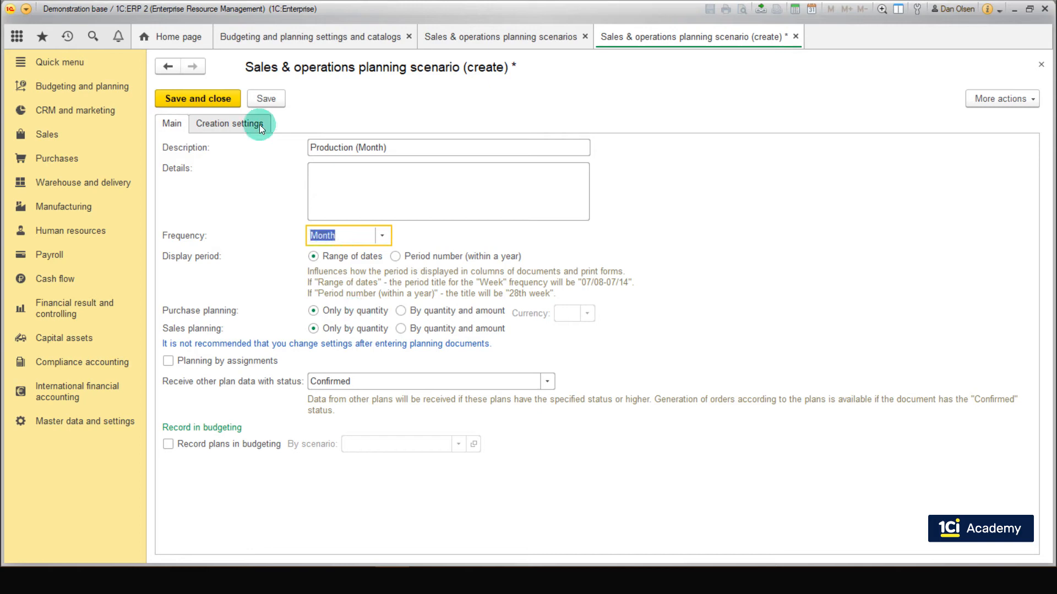
Enable production plan creation with the Business calendar, then save the scenario to set up its plan profile
left_click(229, 123)
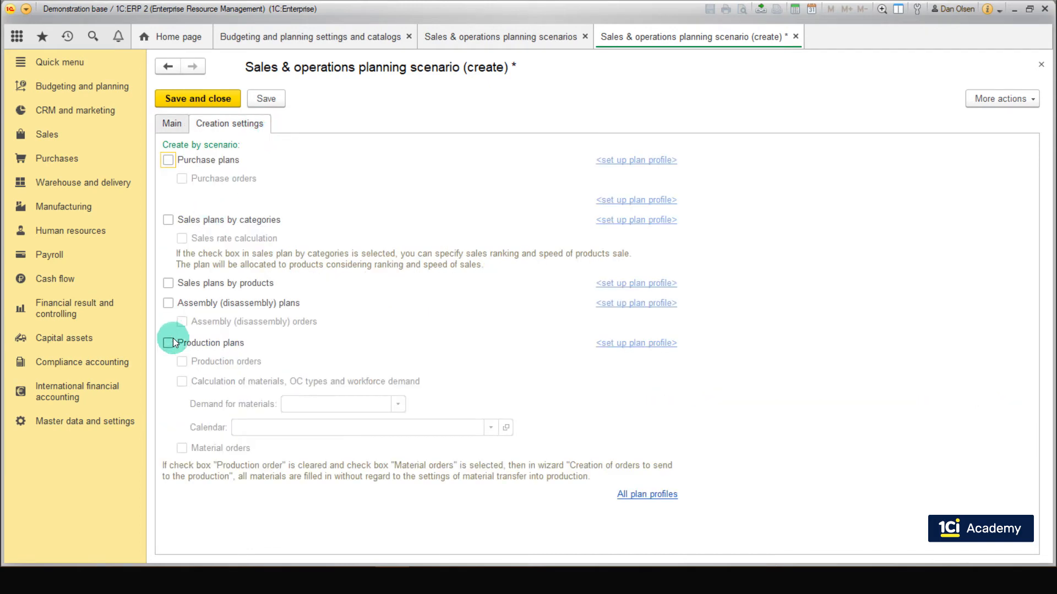
left_click(168, 342)
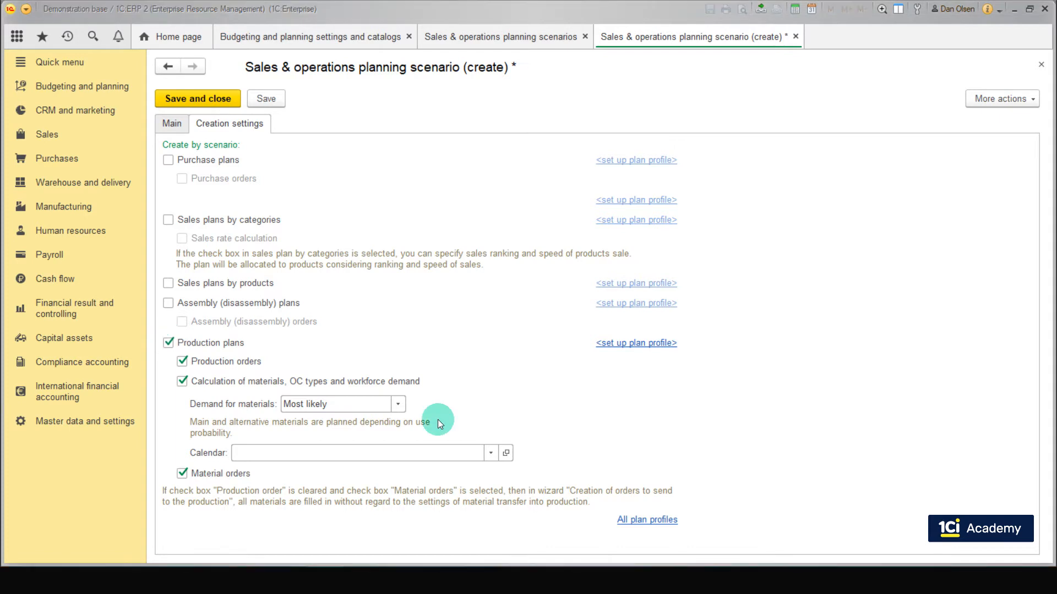
mouse_move(502, 462)
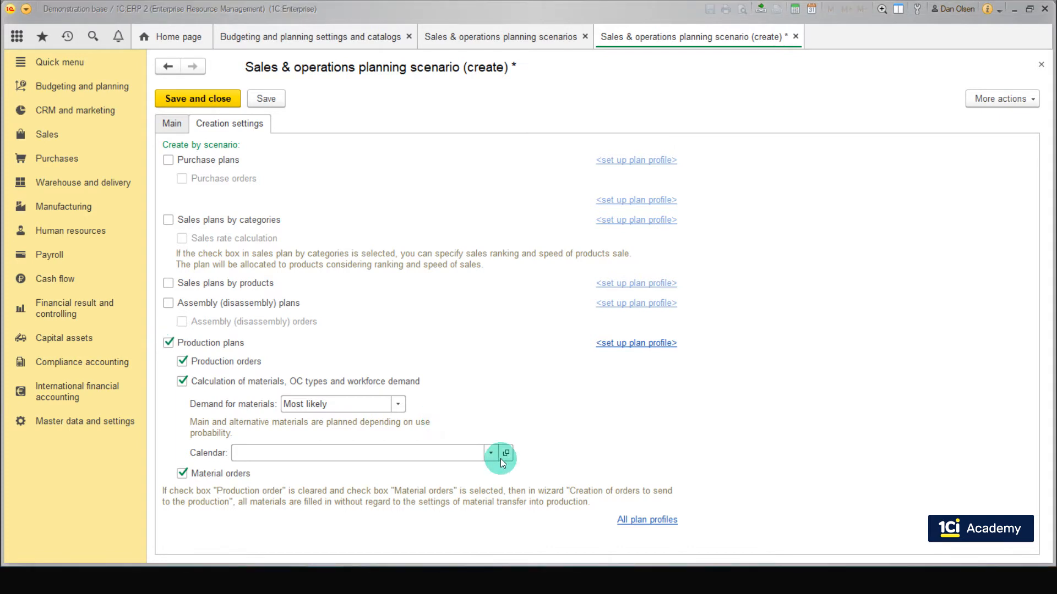
left_click(489, 452)
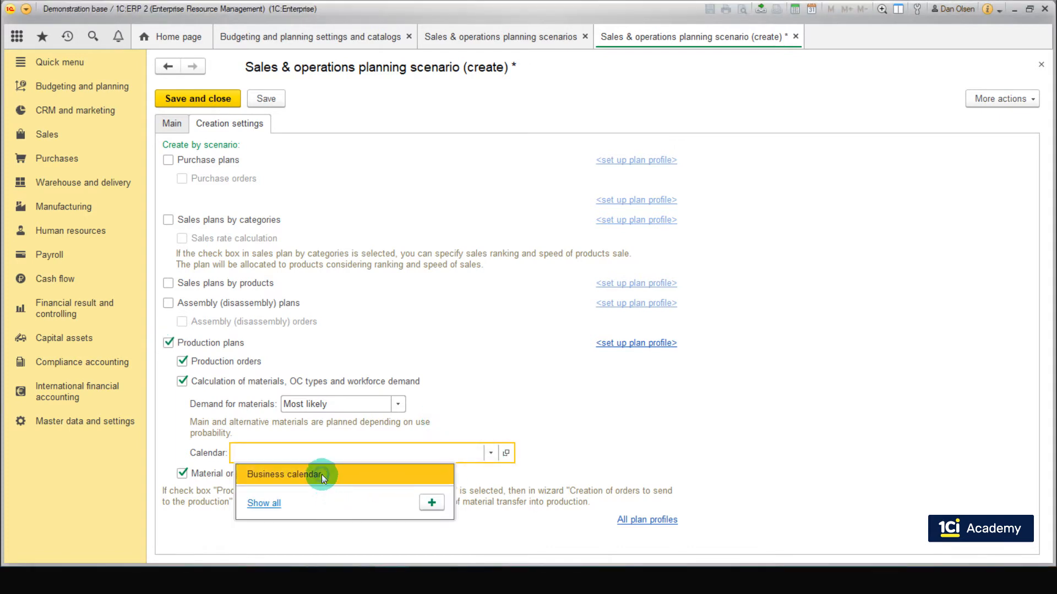
left_click(283, 473)
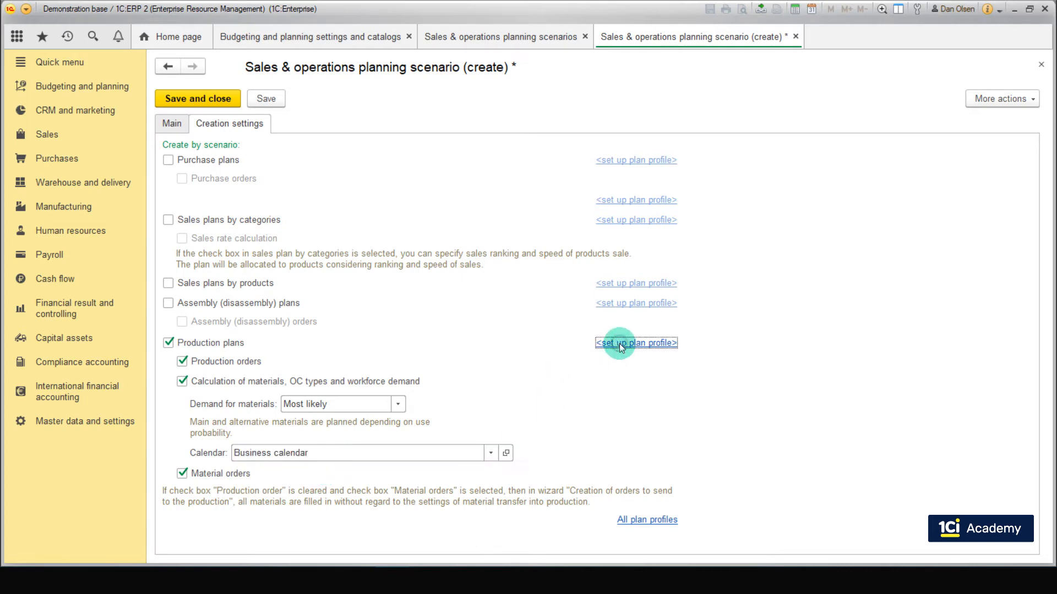
left_click(635, 342)
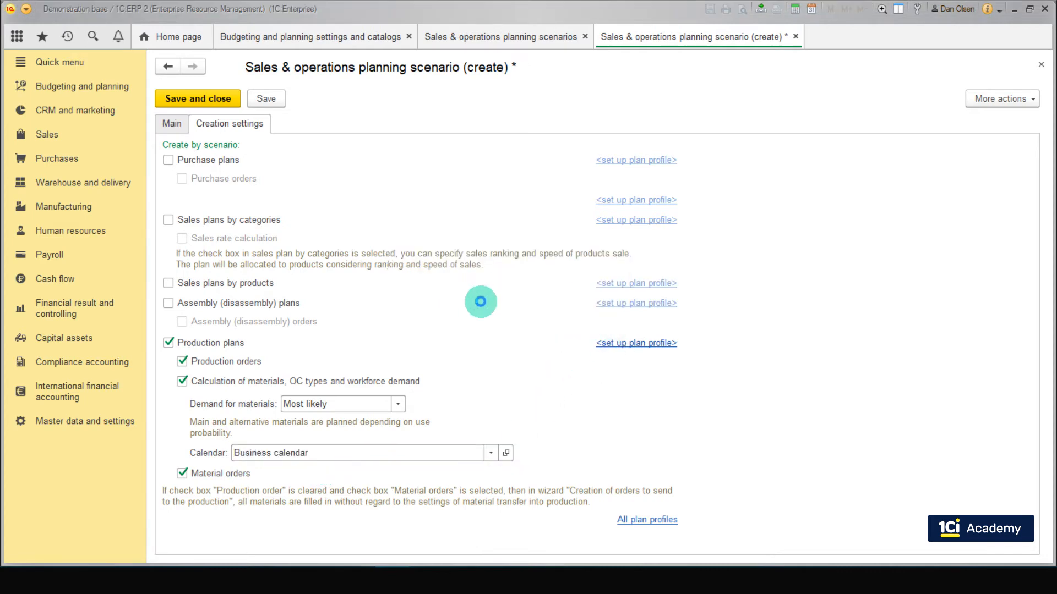
left_click(634, 342)
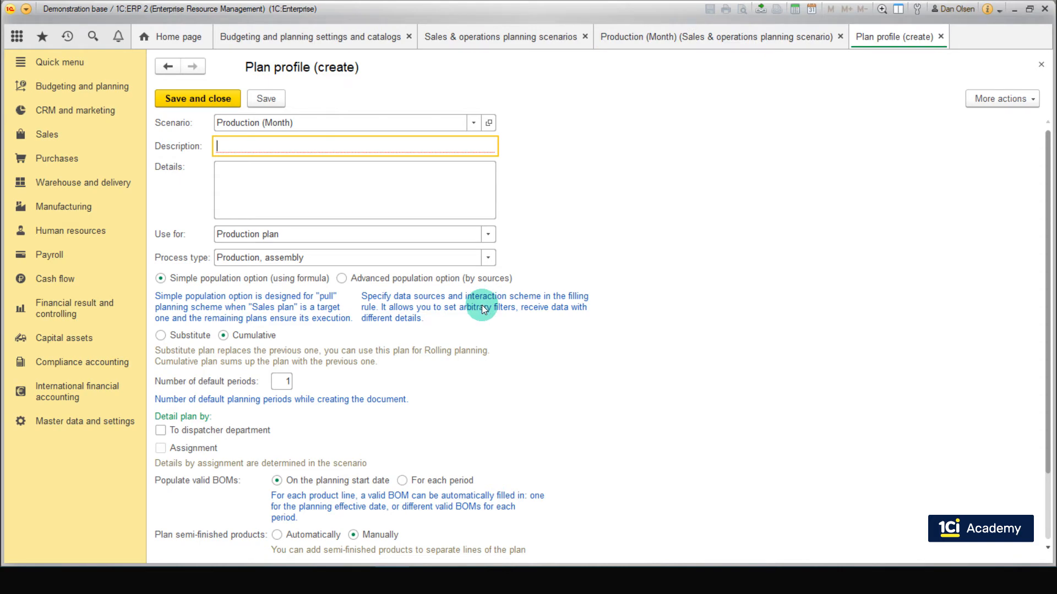
Name the plan profile 'Production (Month)' and keep it on cumulative planning after trying Substitute
type("Production (Month)")
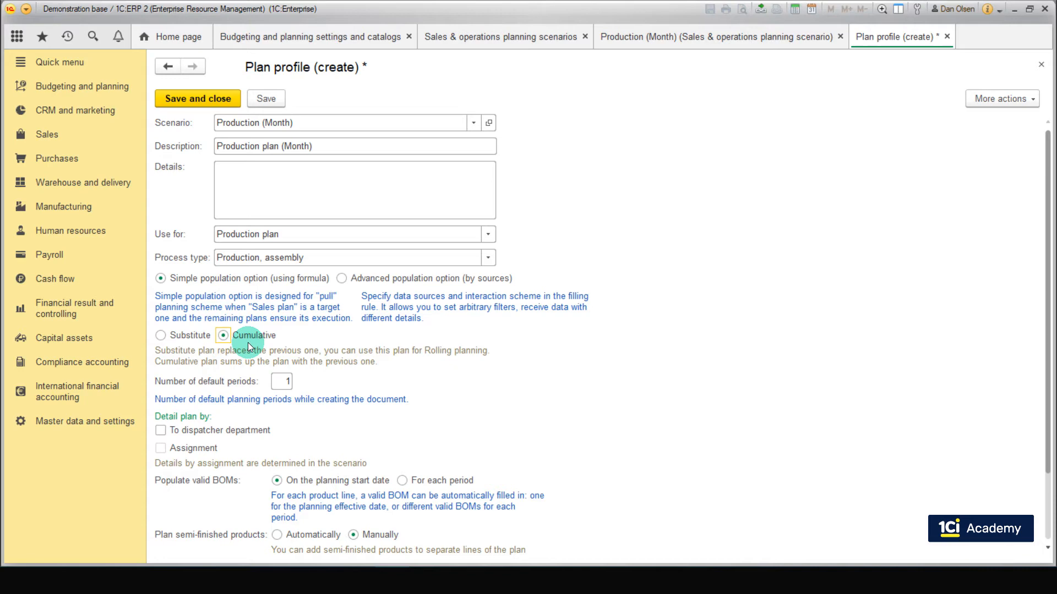
left_click(160, 335)
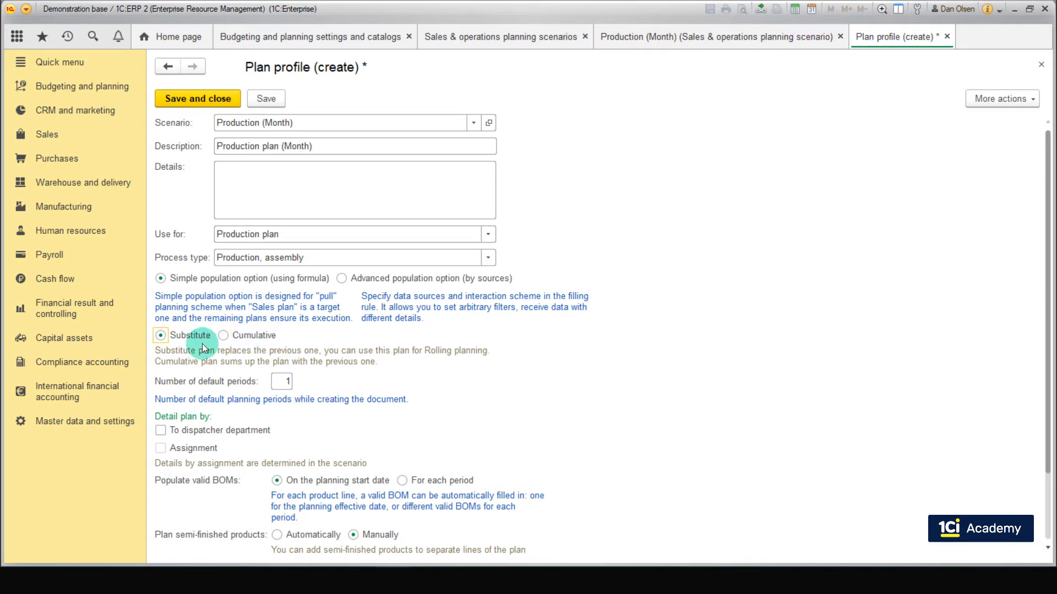
mouse_move(300, 359)
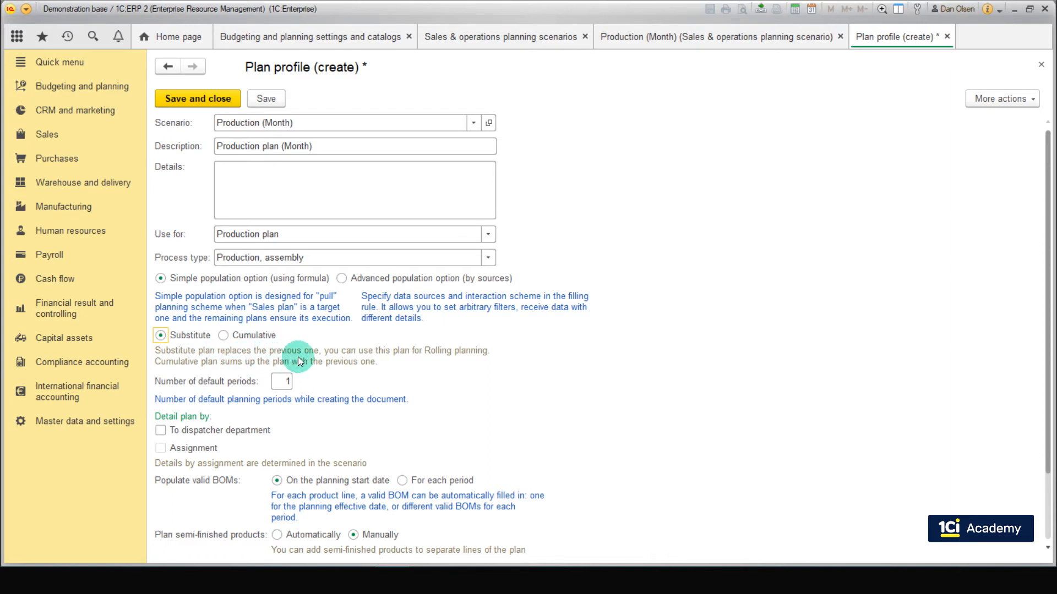
mouse_move(430, 364)
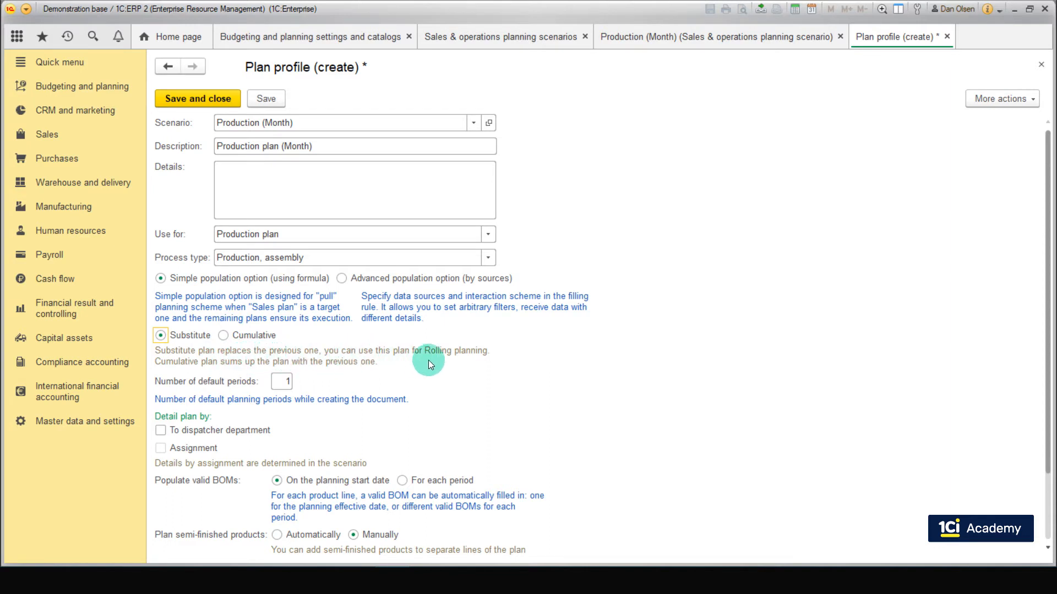
mouse_move(492, 357)
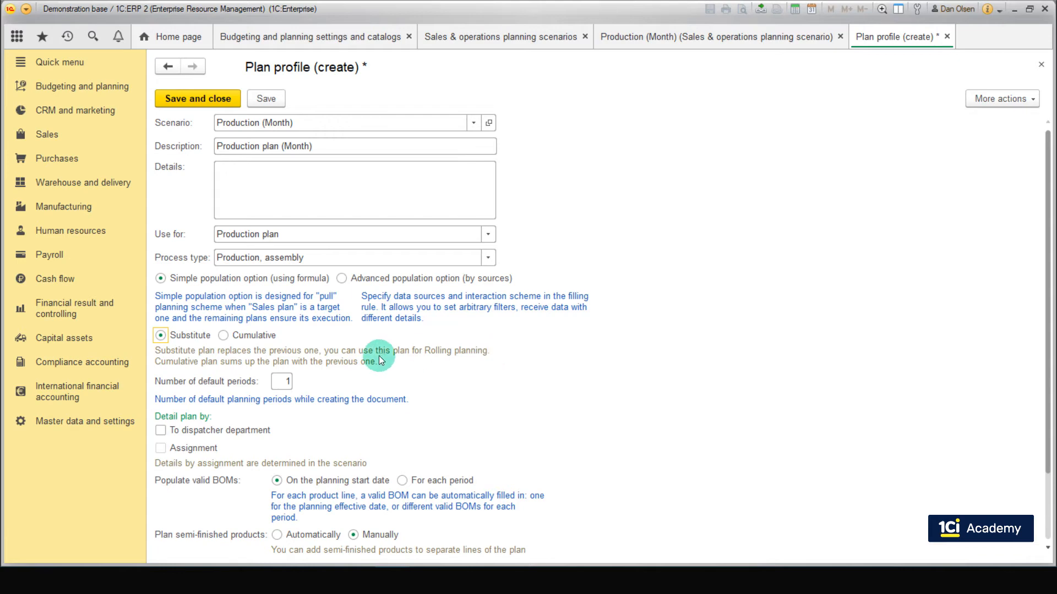
left_click(224, 335)
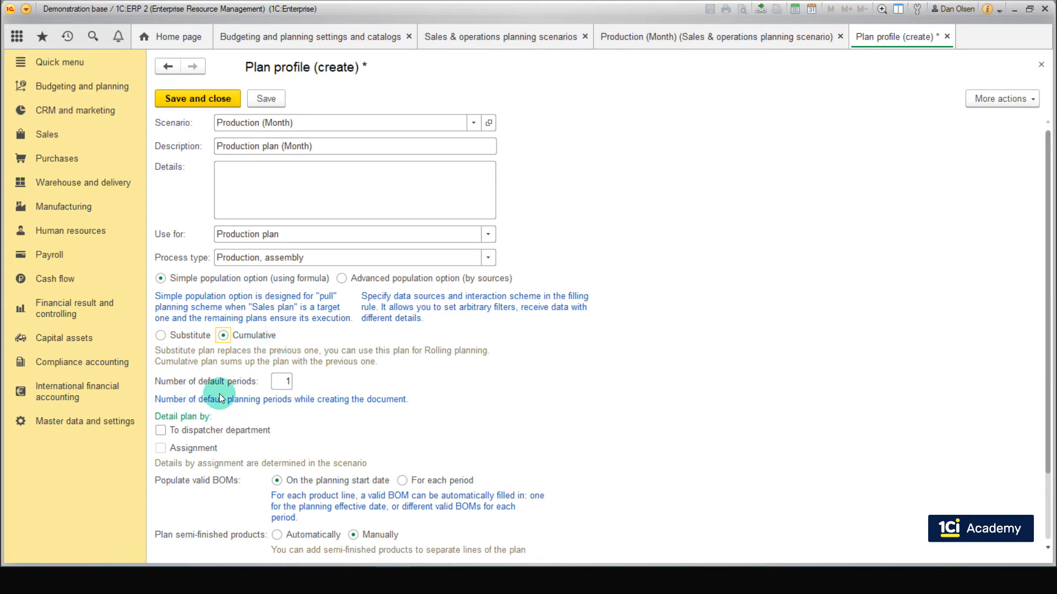
mouse_move(290, 395)
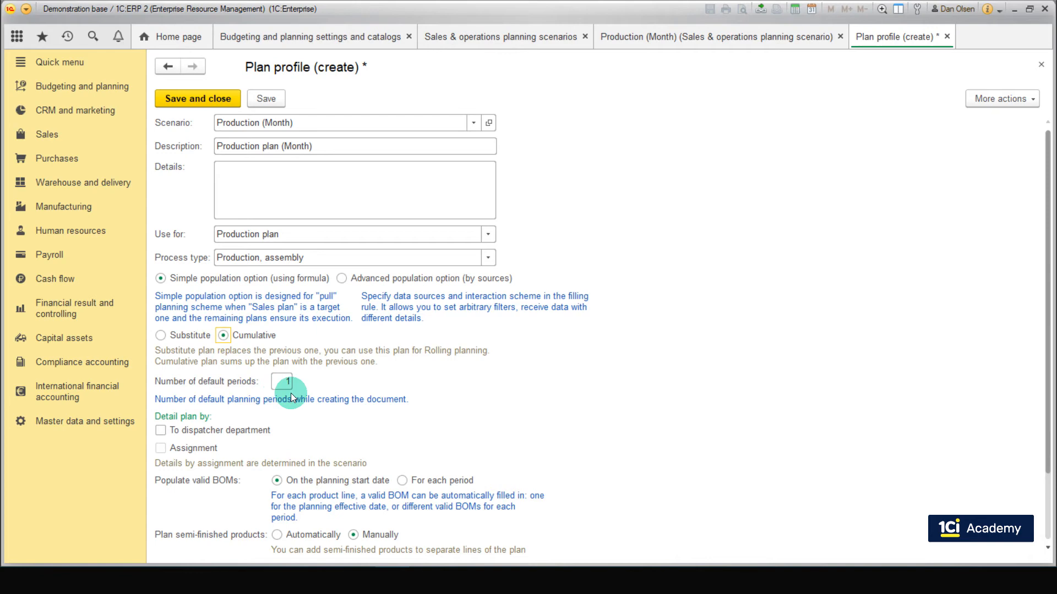
mouse_move(302, 389)
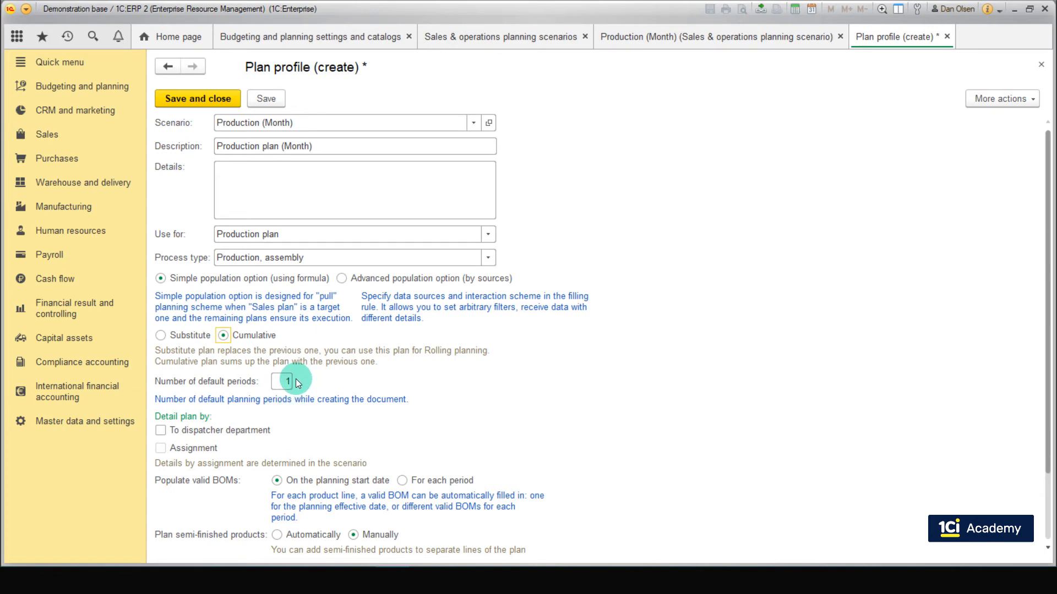
Scroll down the plan profile form to the default periods and BOM options
scroll("down", 3)
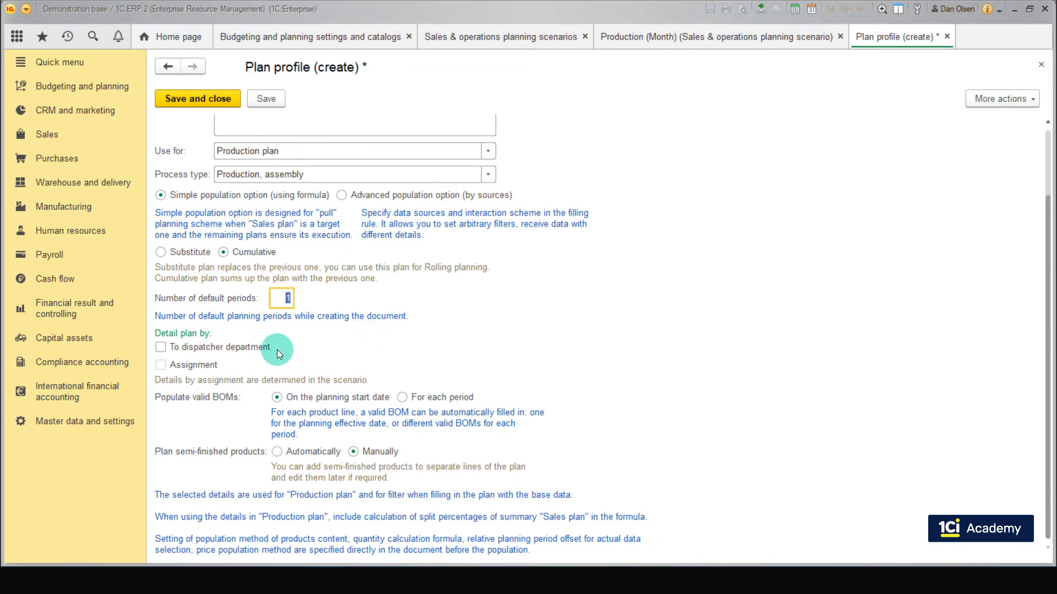
mouse_move(199, 331)
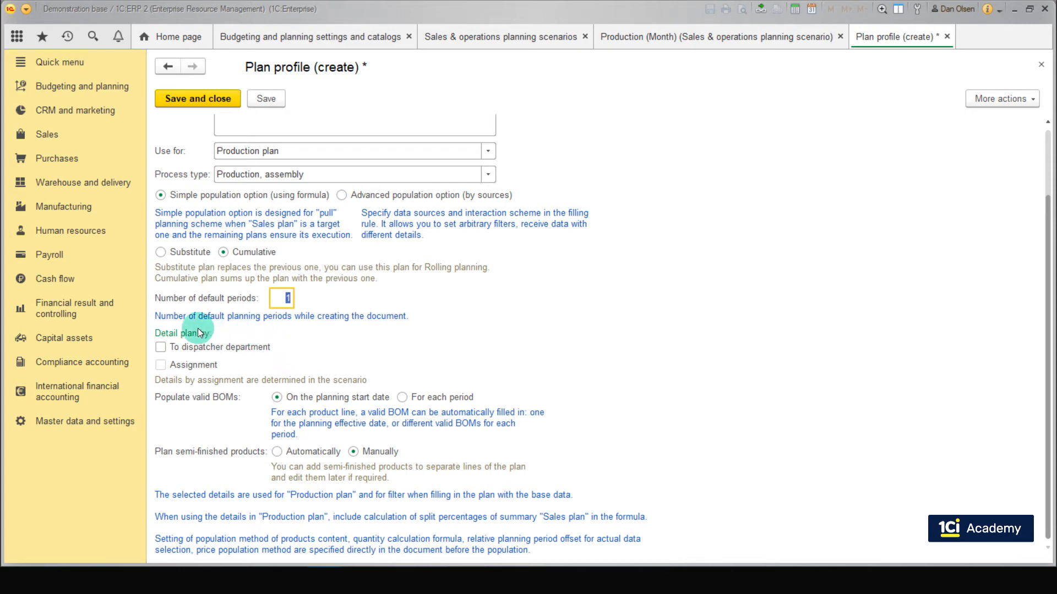
mouse_move(223, 353)
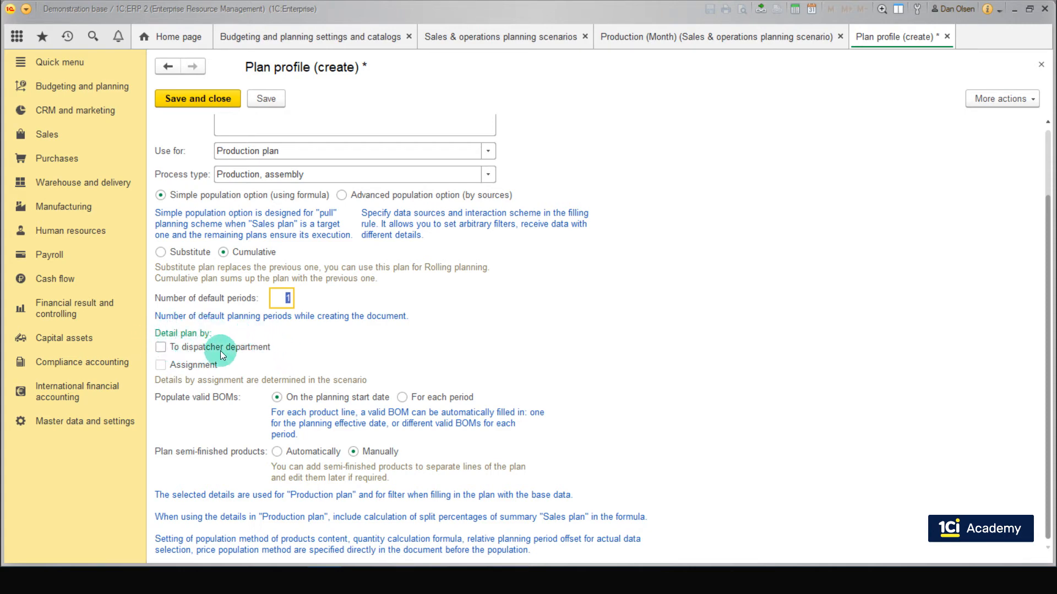
mouse_move(296, 349)
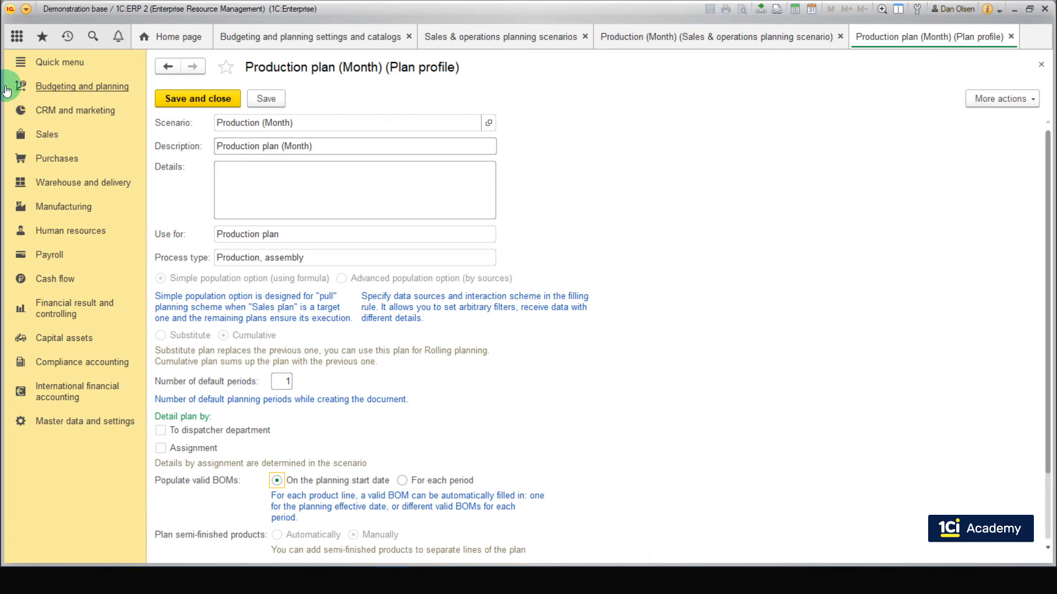
Create a new production plan and assign it the Production (Month) scenario
left_click(82, 86)
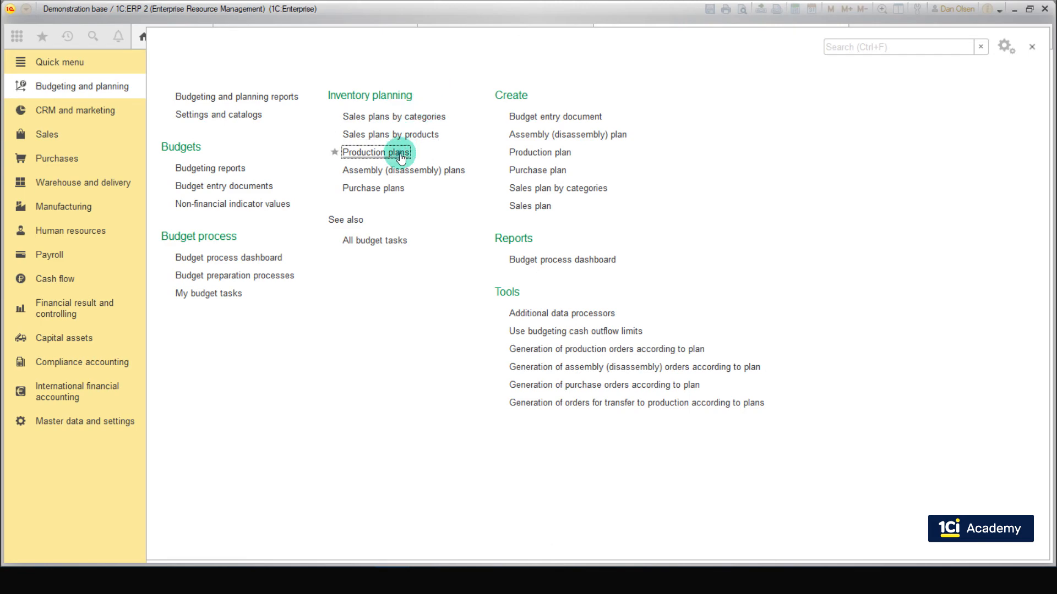
left_click(376, 152)
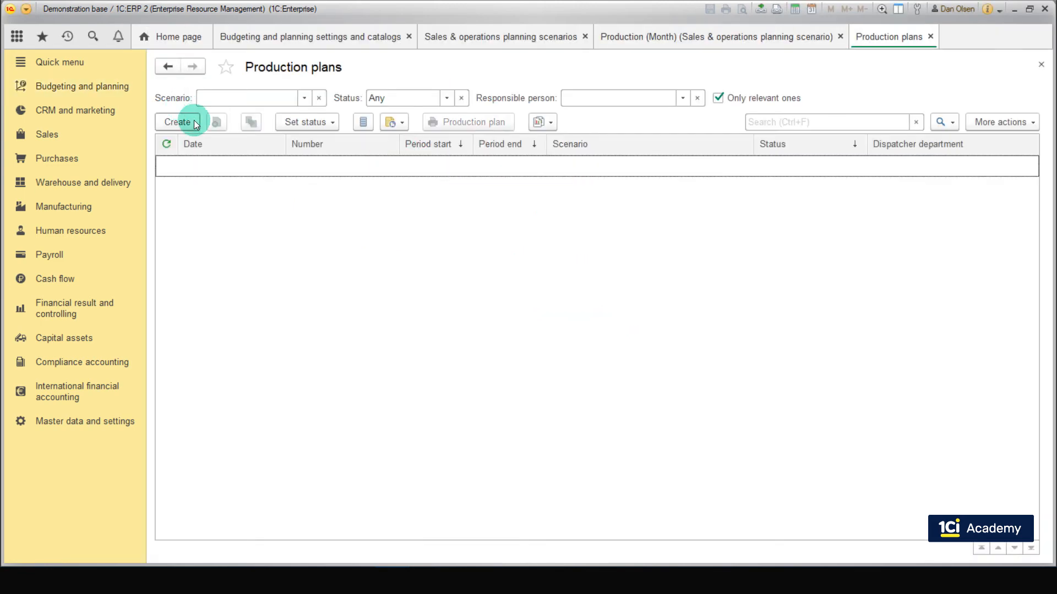
left_click(177, 122)
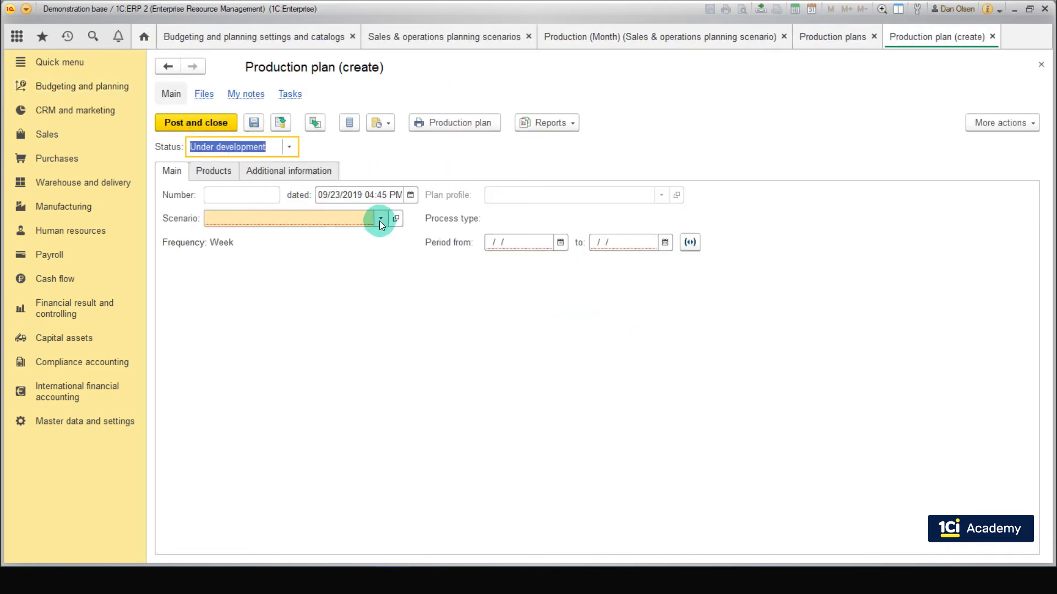
left_click(380, 218)
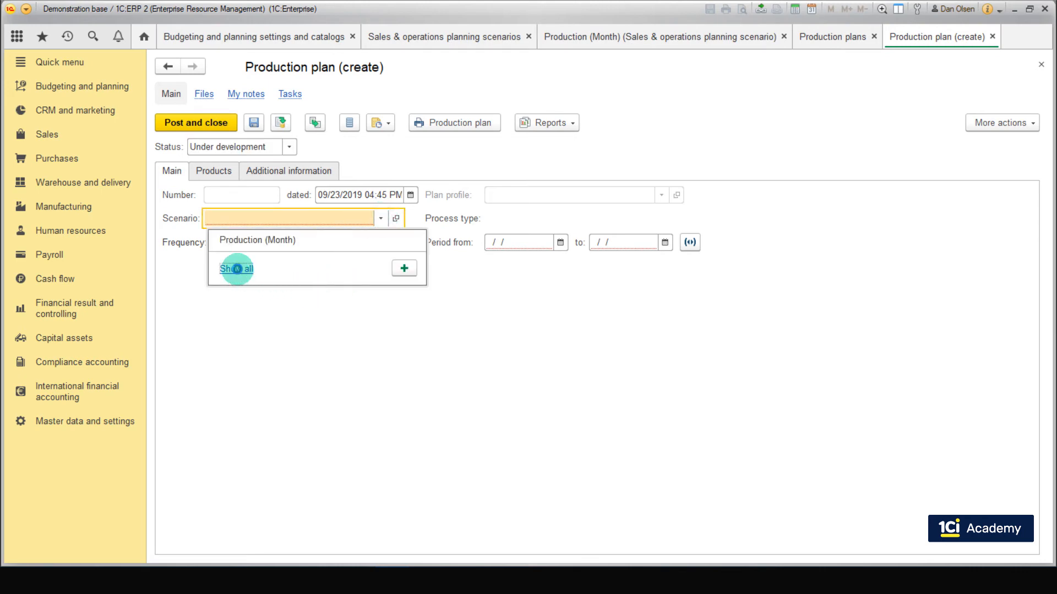
left_click(236, 268)
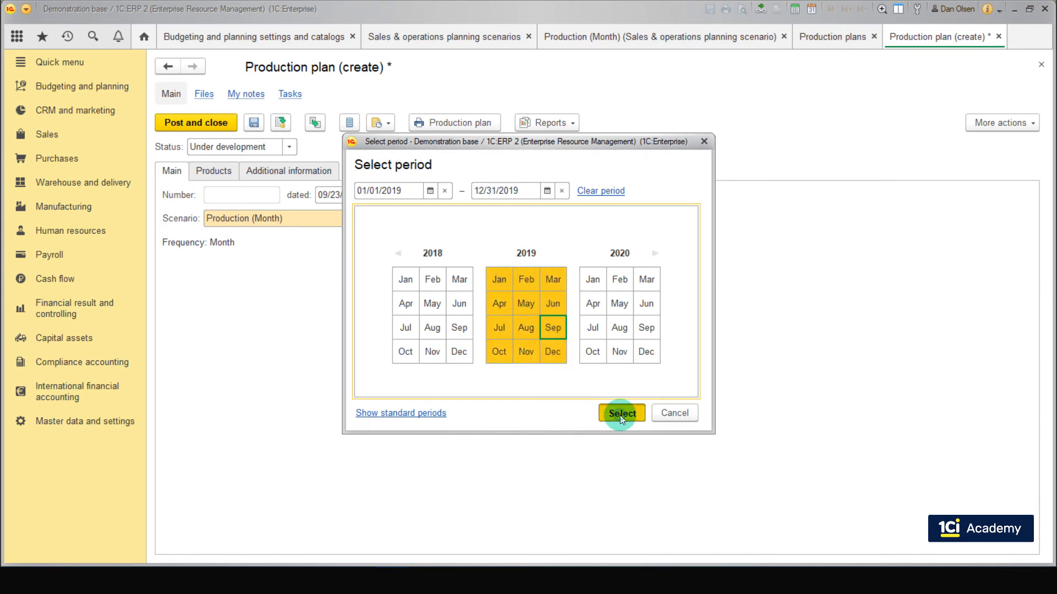
Apply the January–December 2019 period, set the plan status to Confirmed, post it and close
left_click(620, 413)
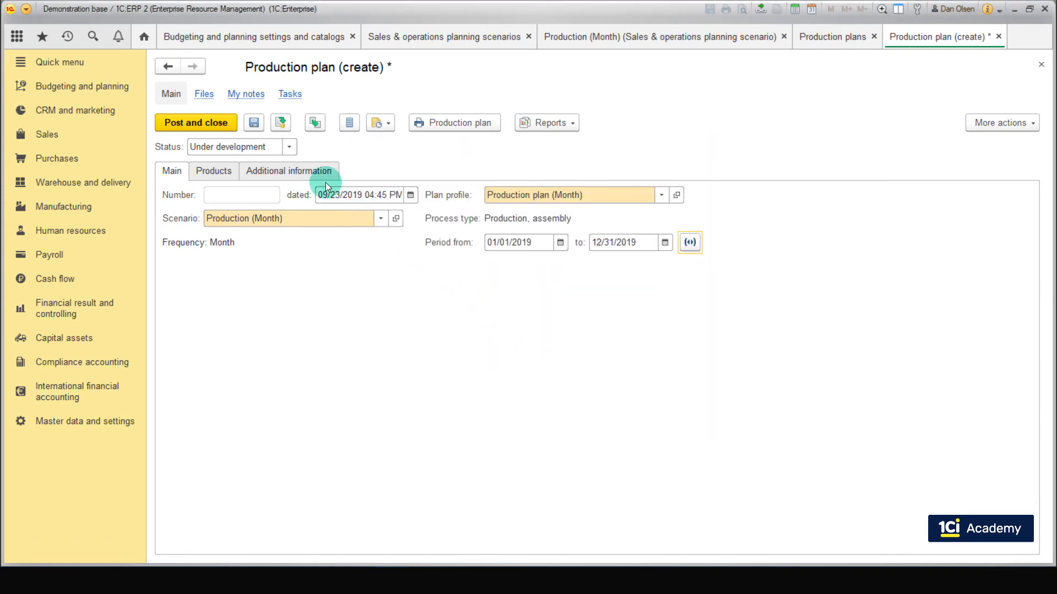
left_click(214, 170)
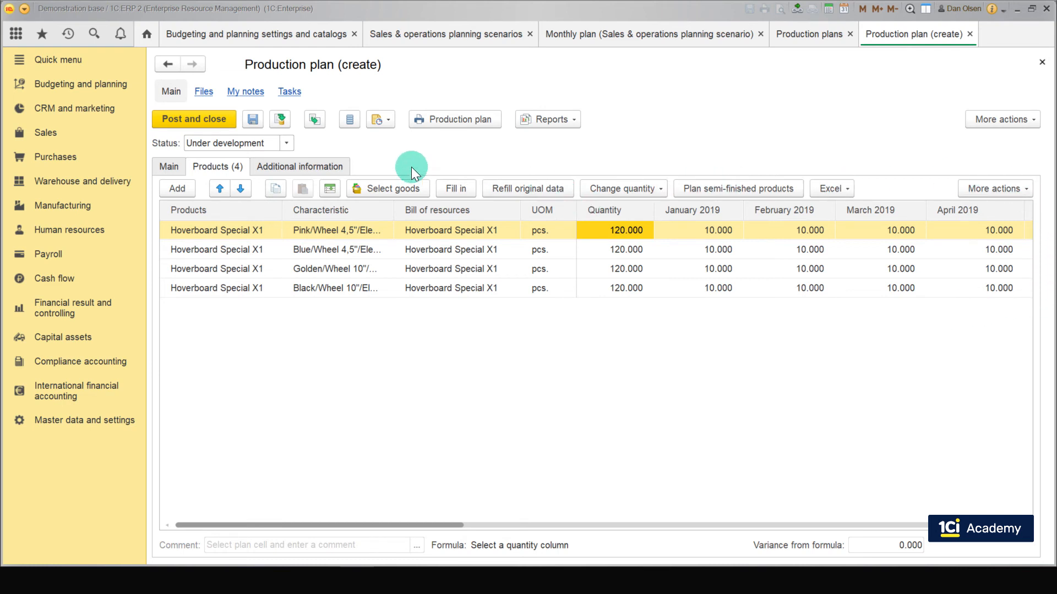
left_click(286, 144)
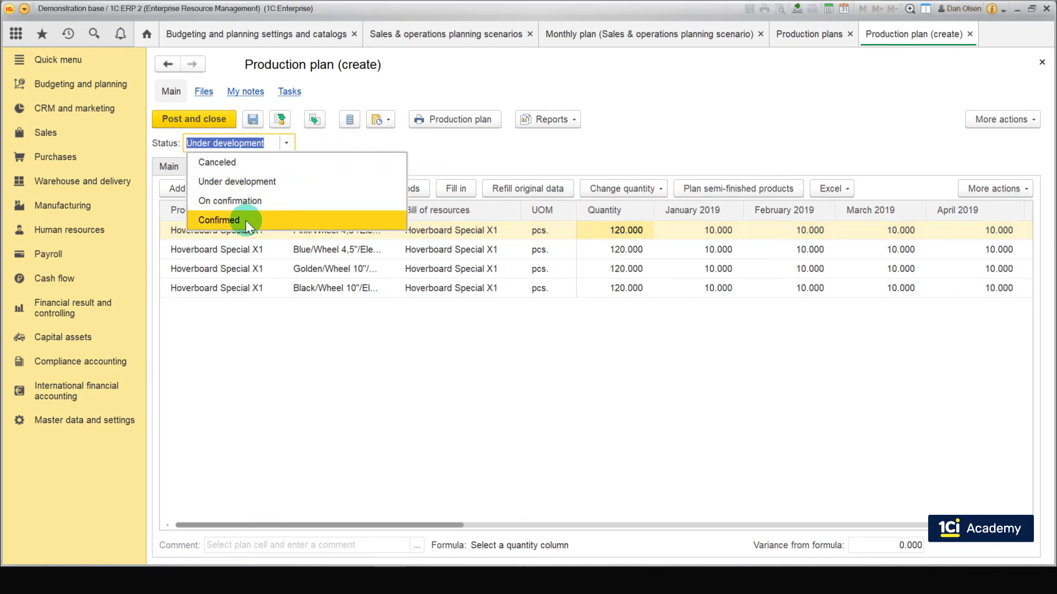
left_click(218, 220)
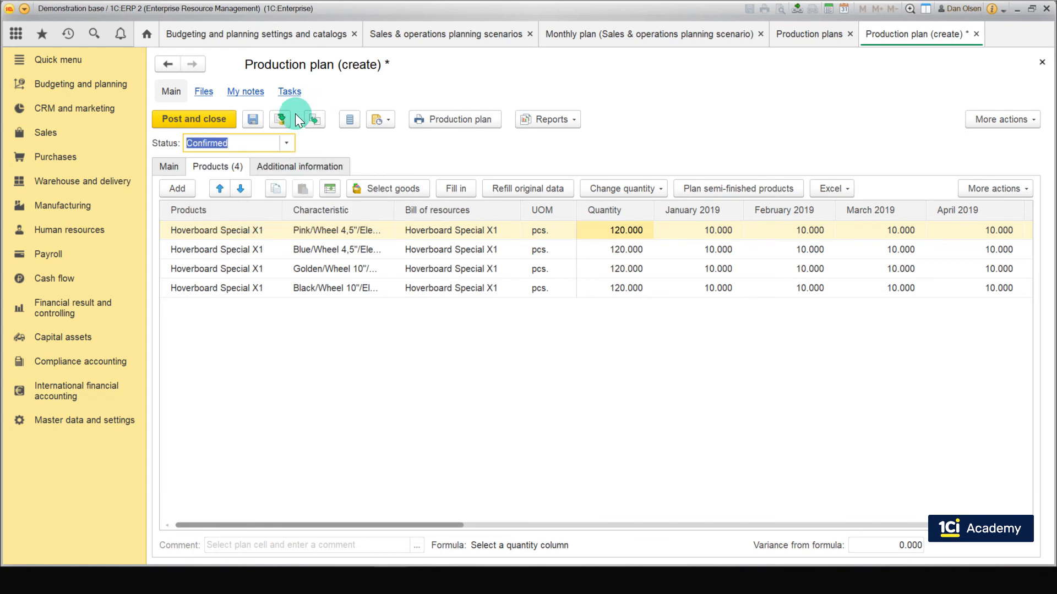
left_click(279, 119)
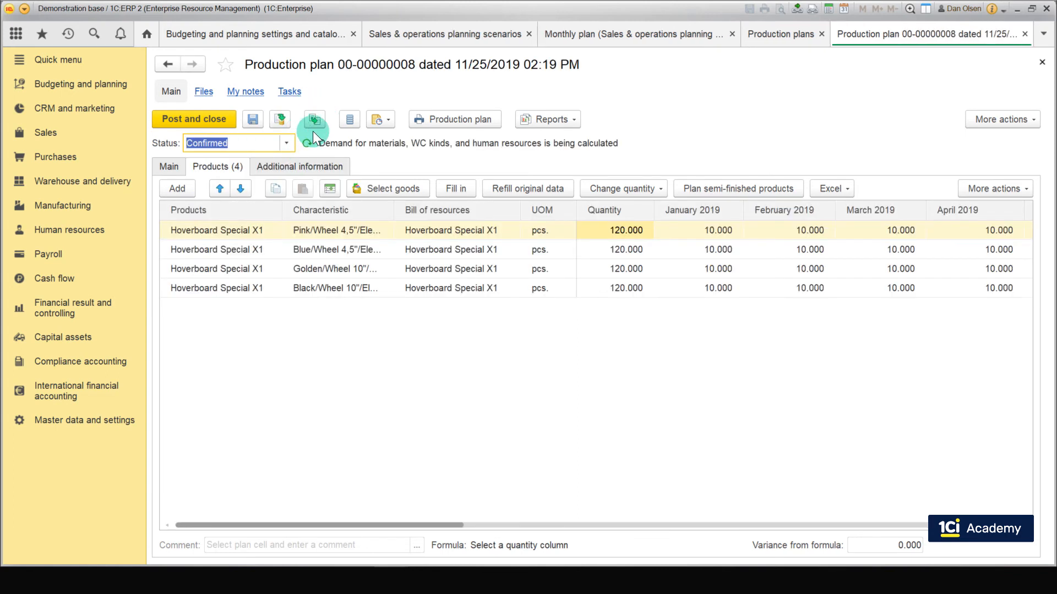
left_click(314, 119)
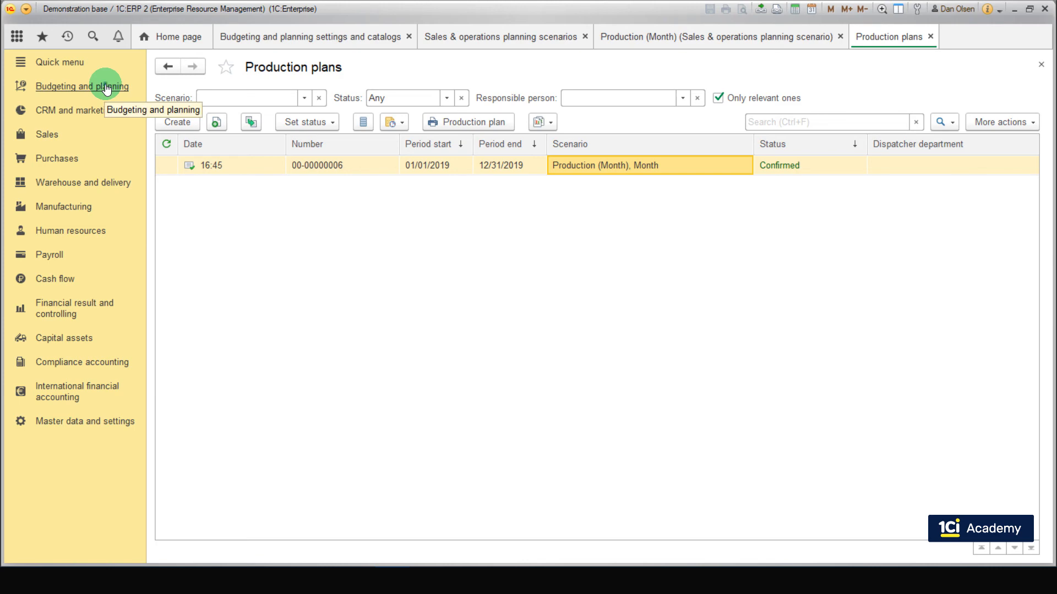
Open Production plan fulfillment by departments from the budgeting and planning reports
left_click(82, 86)
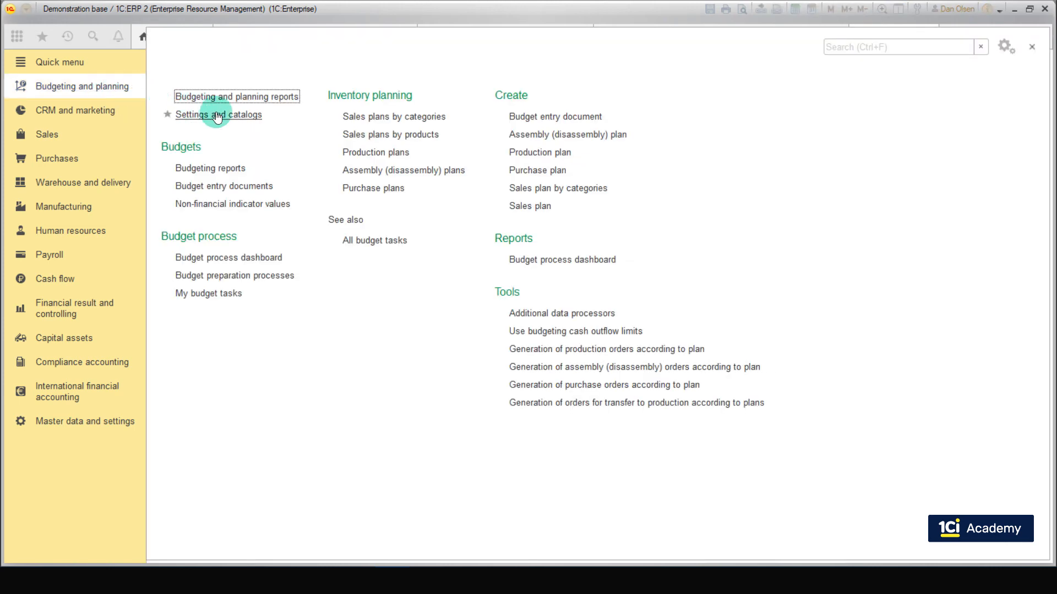
left_click(236, 96)
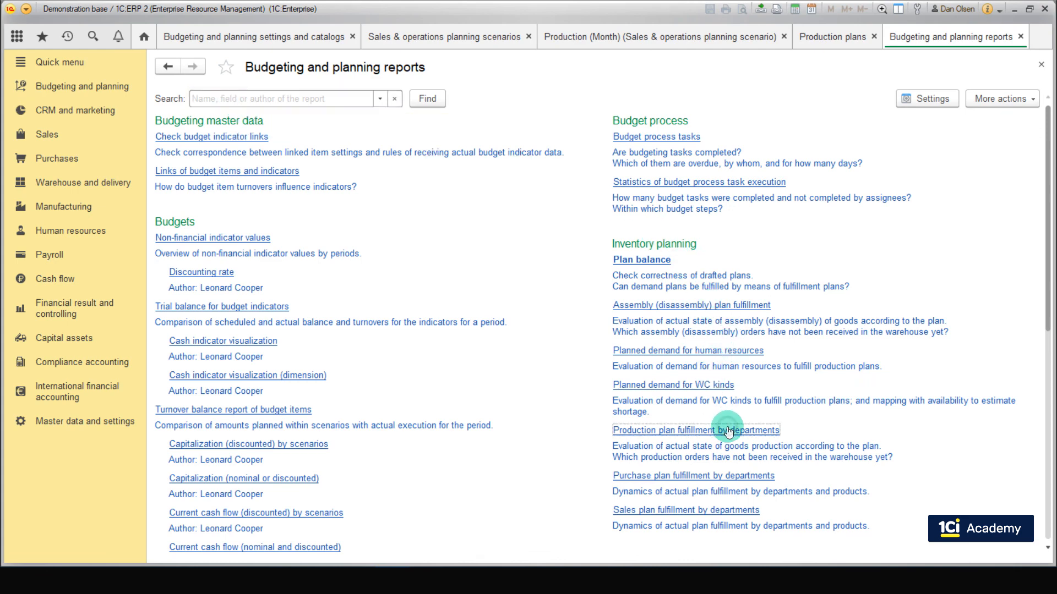
left_click(694, 431)
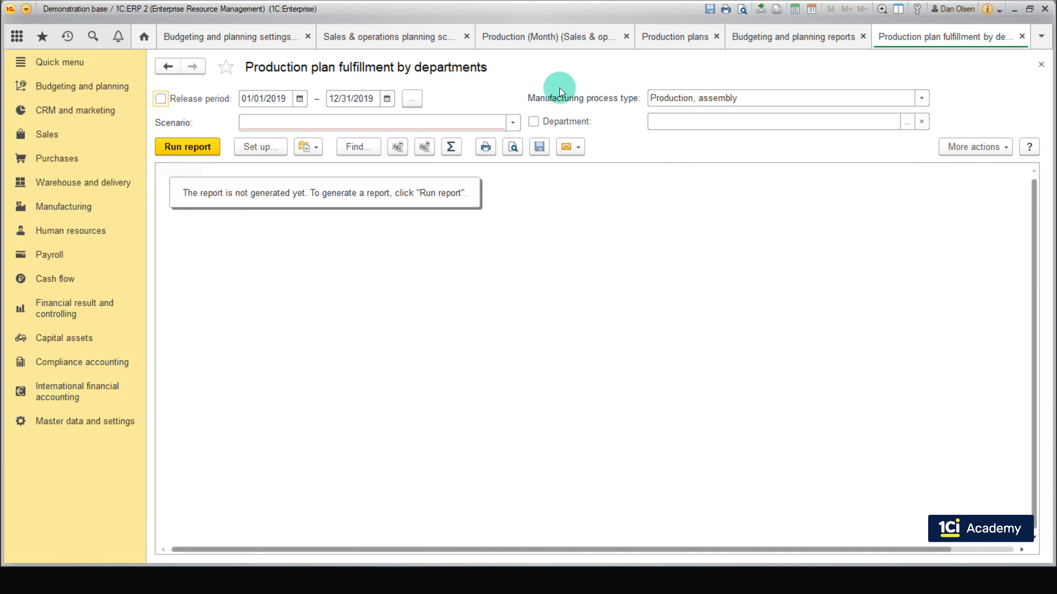
Run the report for this year and the Production (Month) scenario, showing 480 planned pieces
left_click(410, 98)
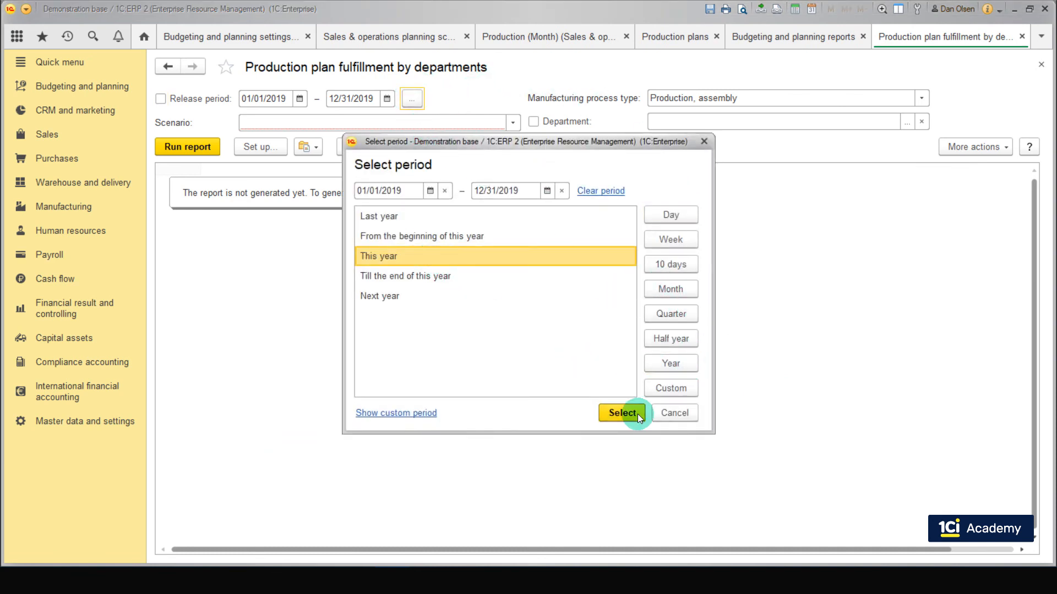
left_click(619, 413)
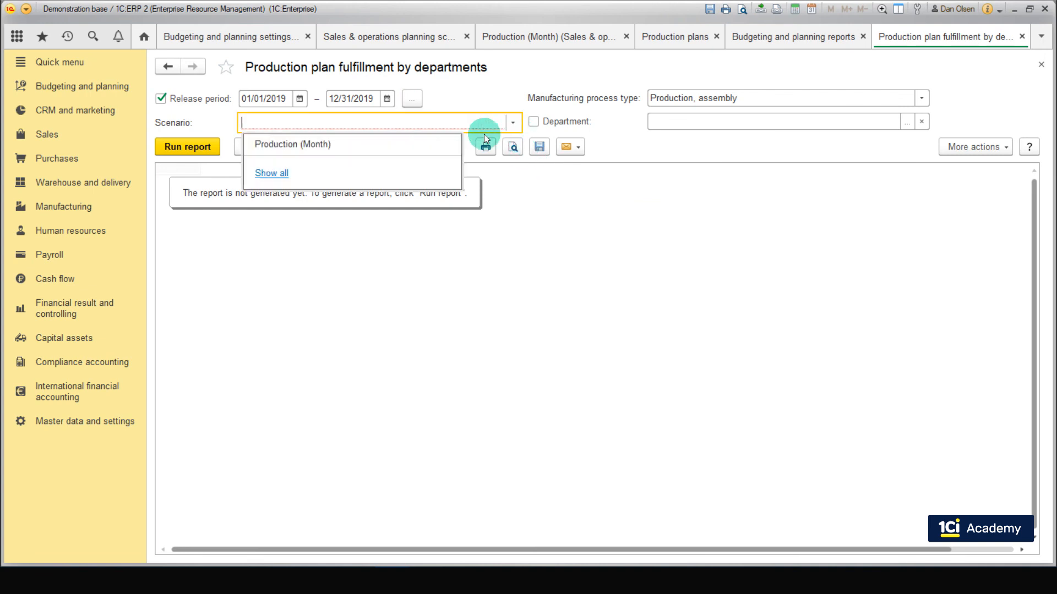
left_click(293, 144)
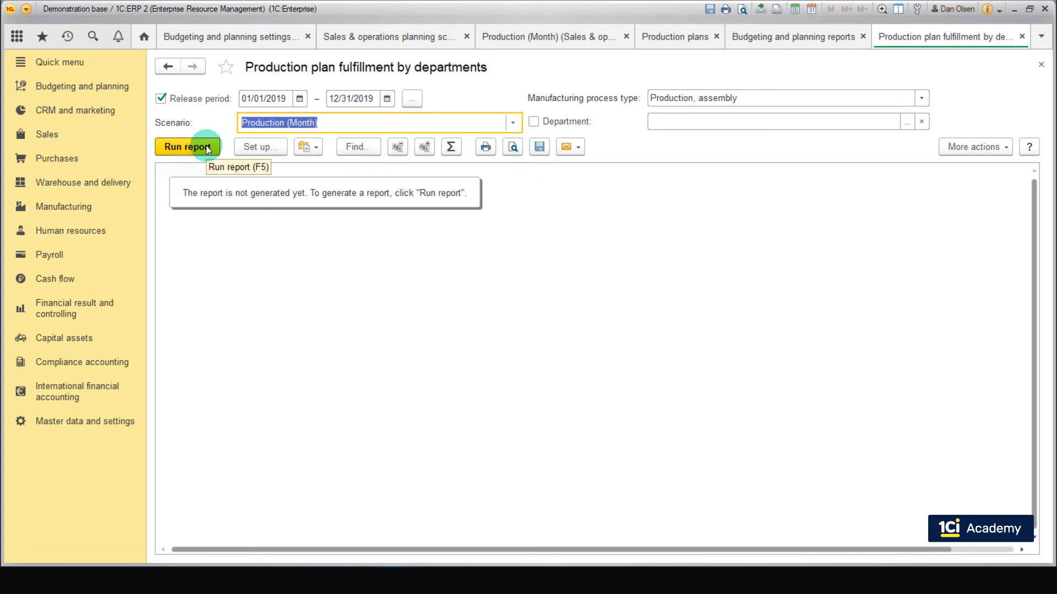
left_click(187, 146)
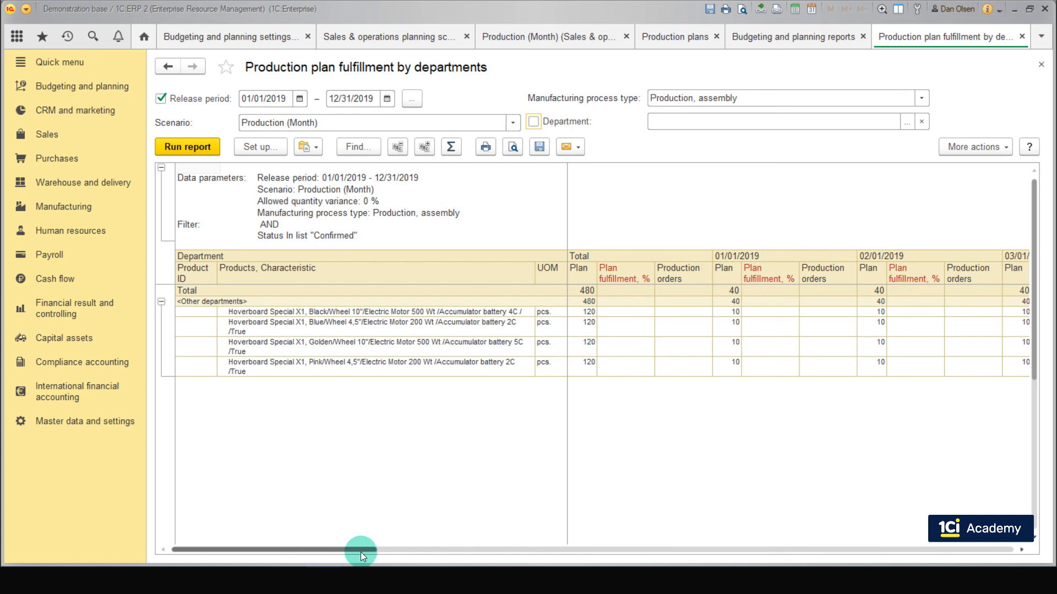
left_click_drag(361, 551, 713, 551)
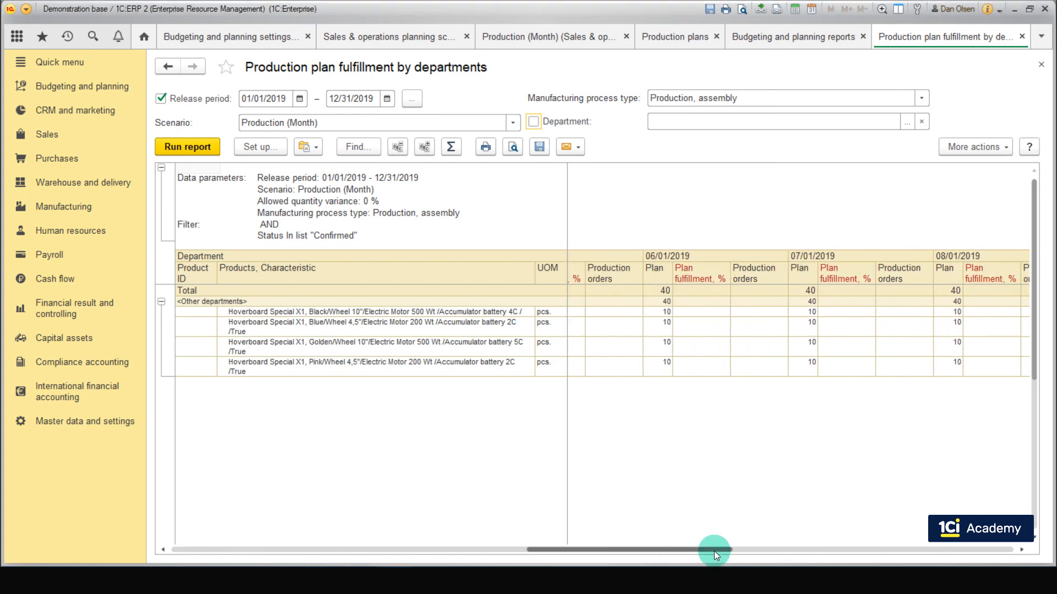